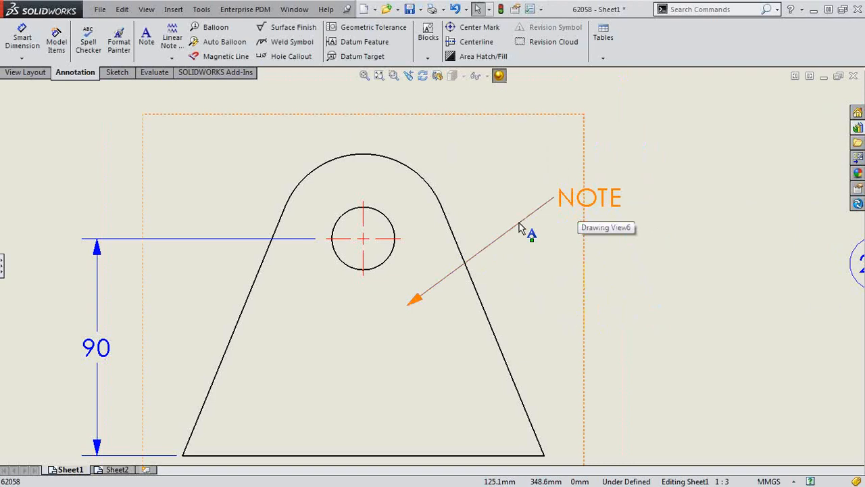
Open the shortcut menu on the NOTE annotation to reach Insert New Branch.
right_click(414, 304)
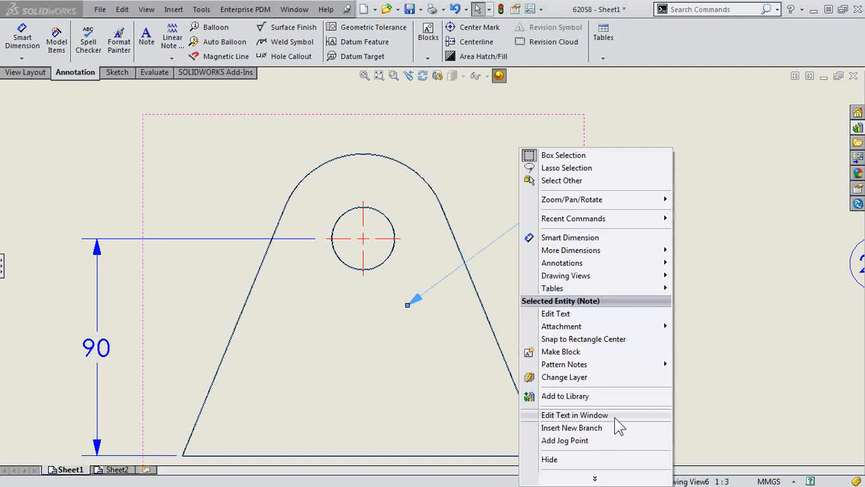
mouse_move(612, 443)
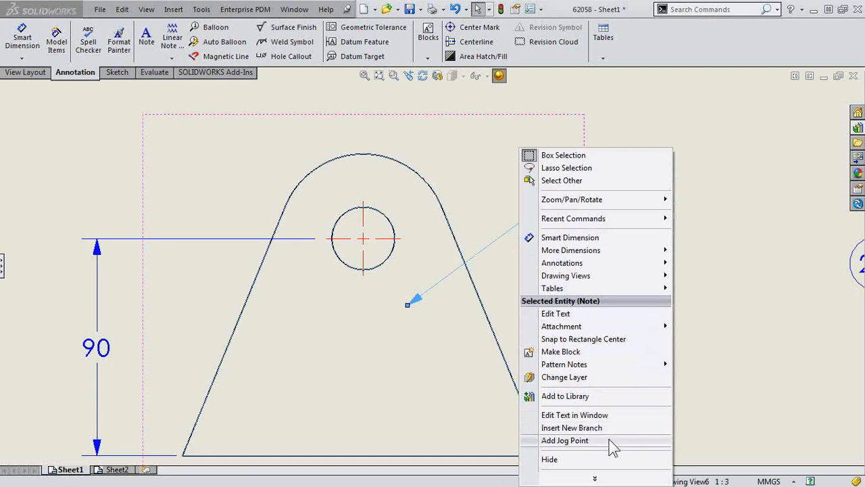
mouse_move(612, 432)
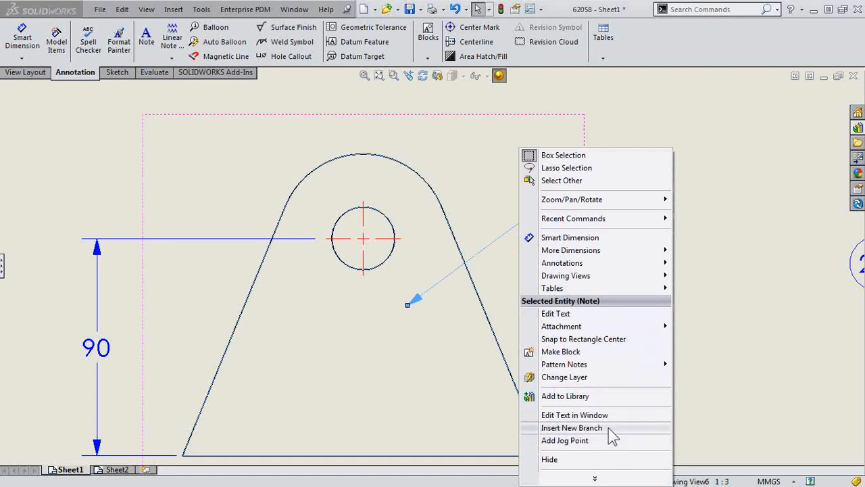
Insert a second leader branch on NOTE pointing into the lower plate.
click(572, 427)
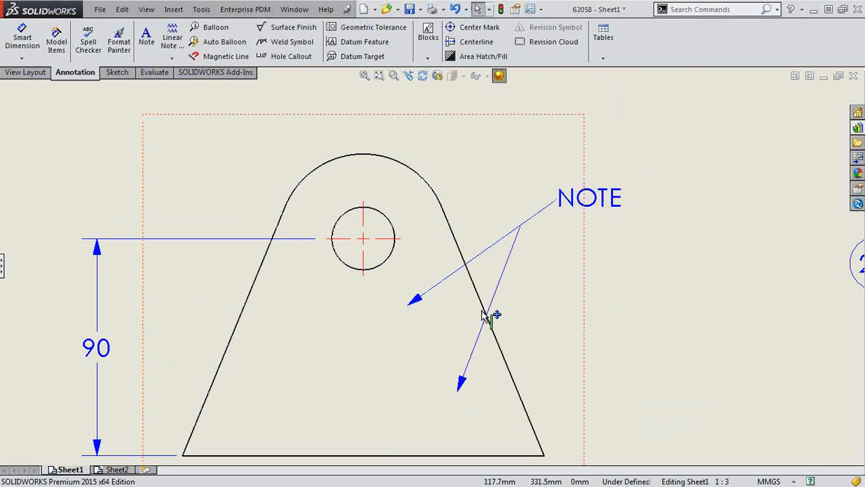
click(483, 318)
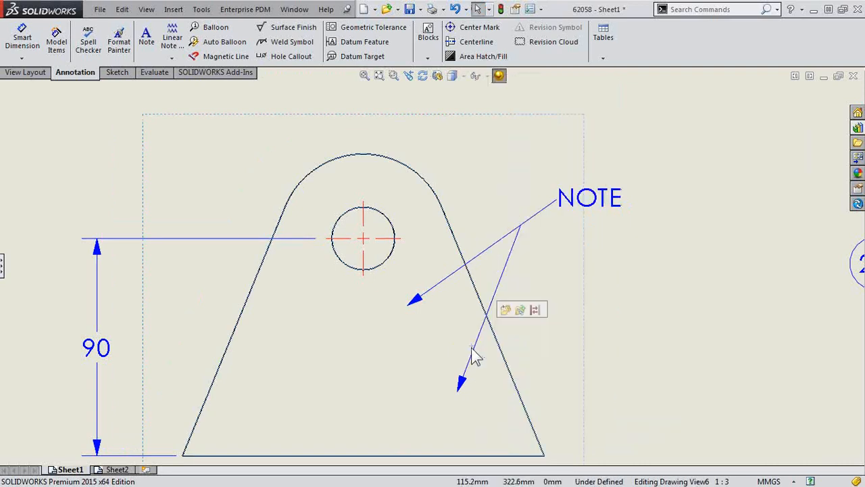
right_click(473, 352)
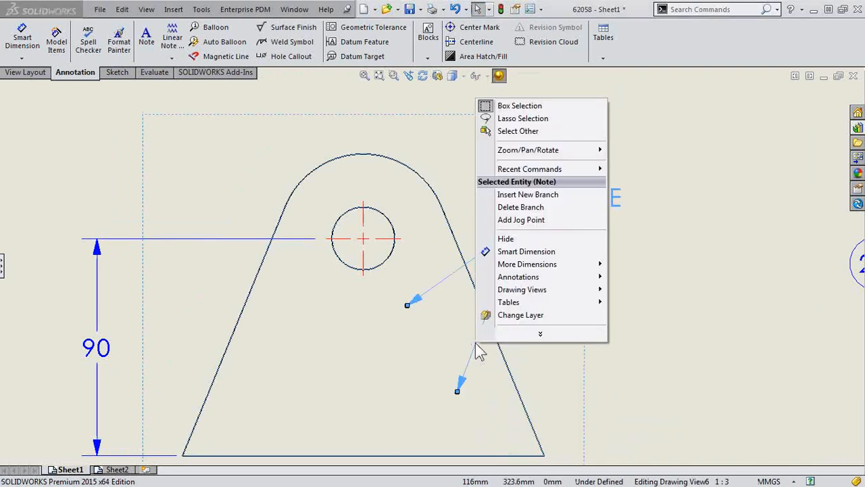
mouse_move(520, 220)
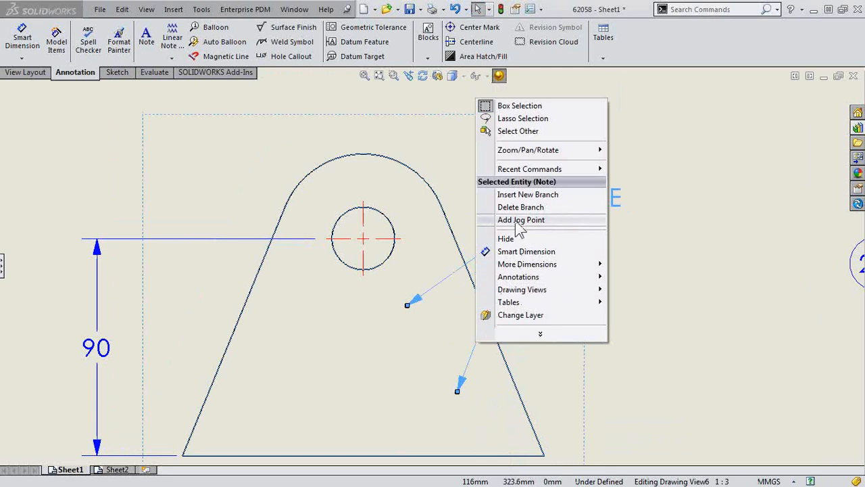
Add a jog point to the NOTE's second leader branch.
click(528, 194)
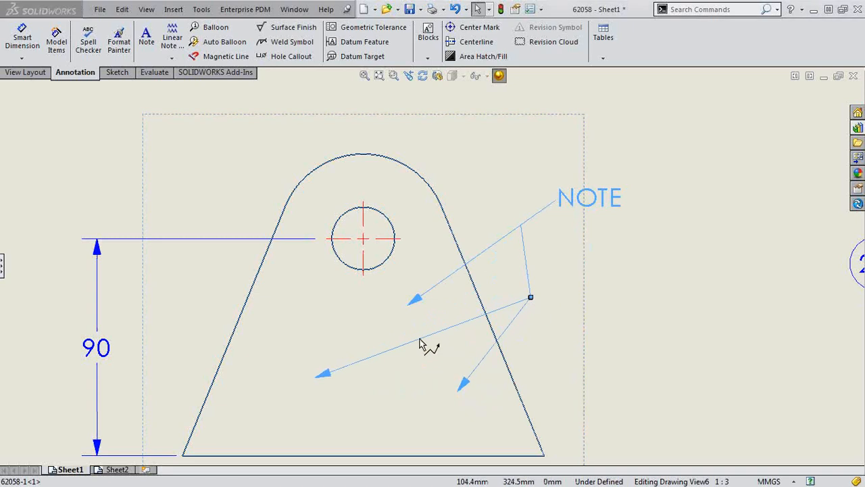
Reposition the leader's jog point near the NOTE text, leaving two arrows.
right_click(425, 348)
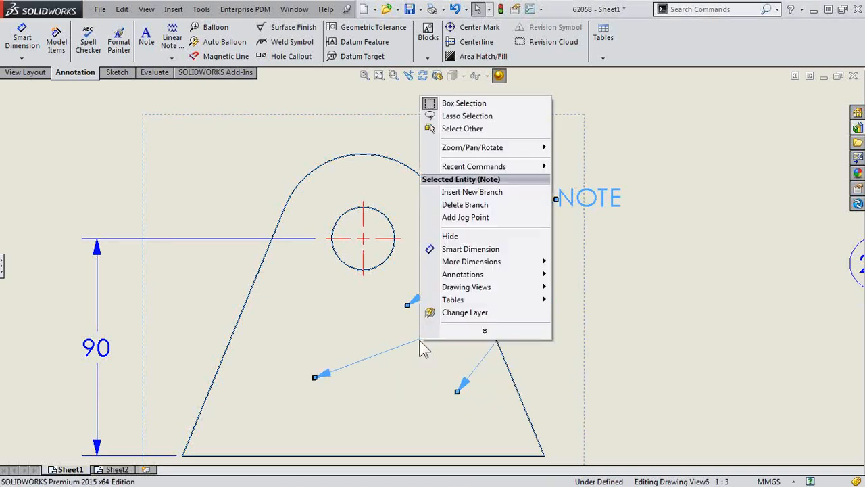
mouse_move(465, 313)
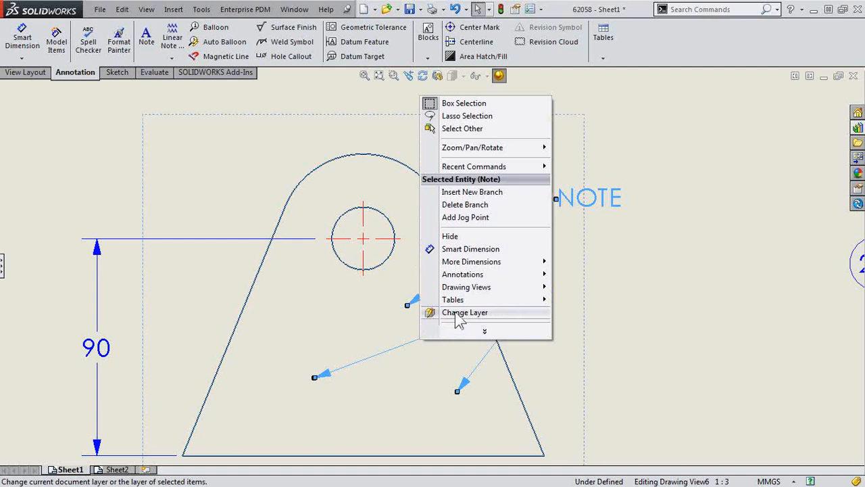
mouse_move(473, 204)
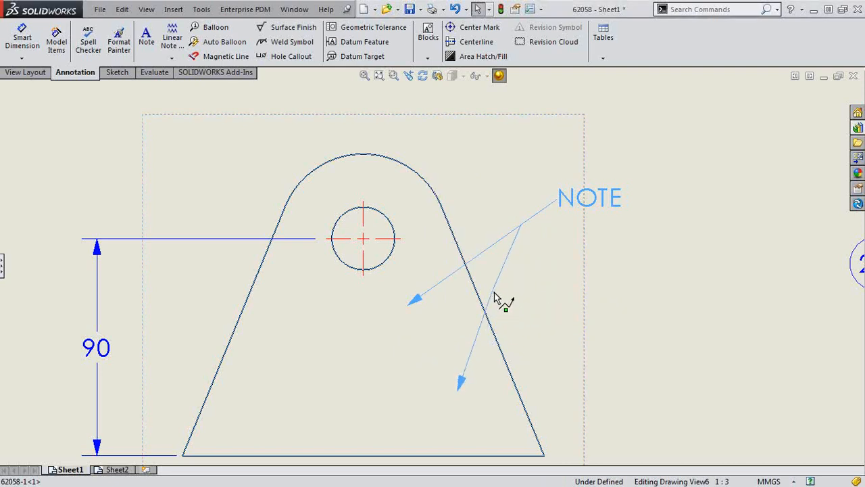
mouse_move(511, 301)
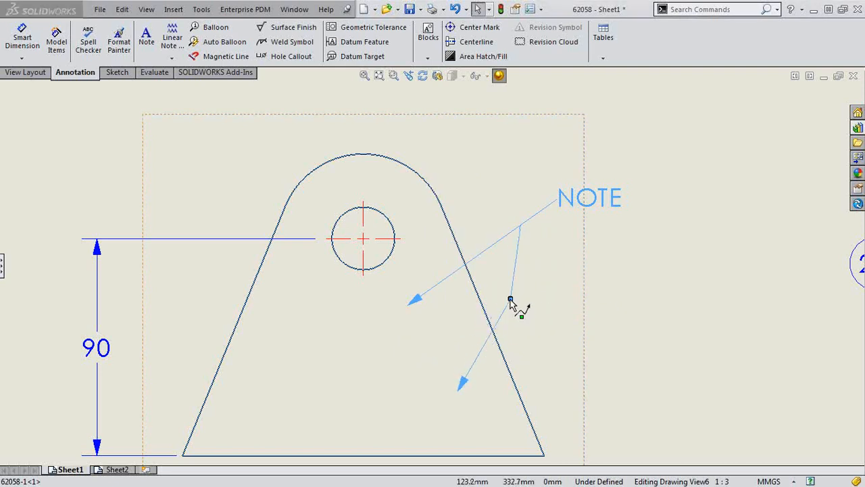
right_click(511, 301)
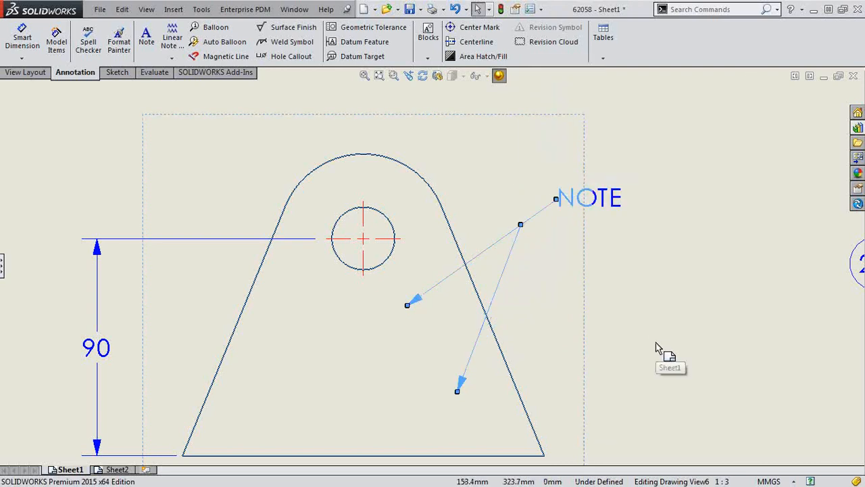
mouse_move(629, 310)
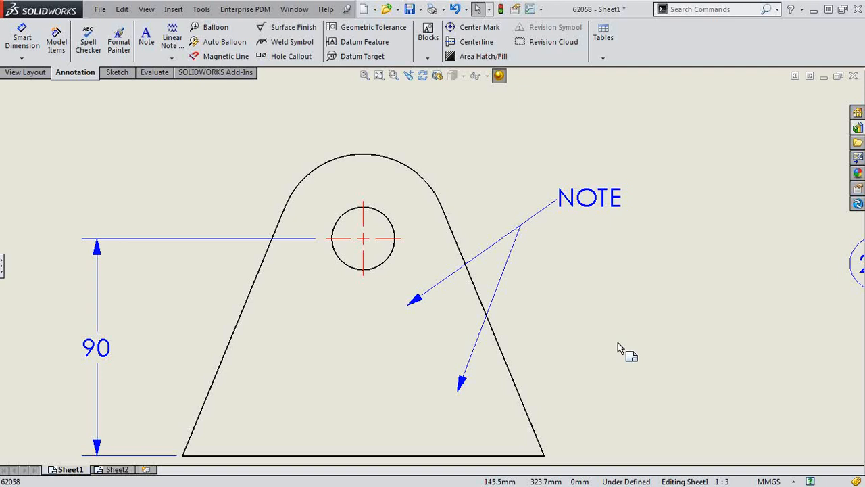
mouse_move(622, 345)
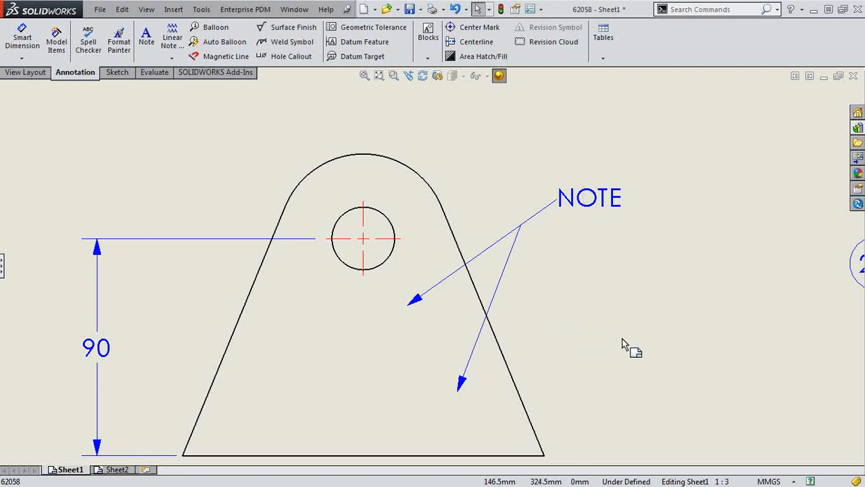
mouse_move(623, 343)
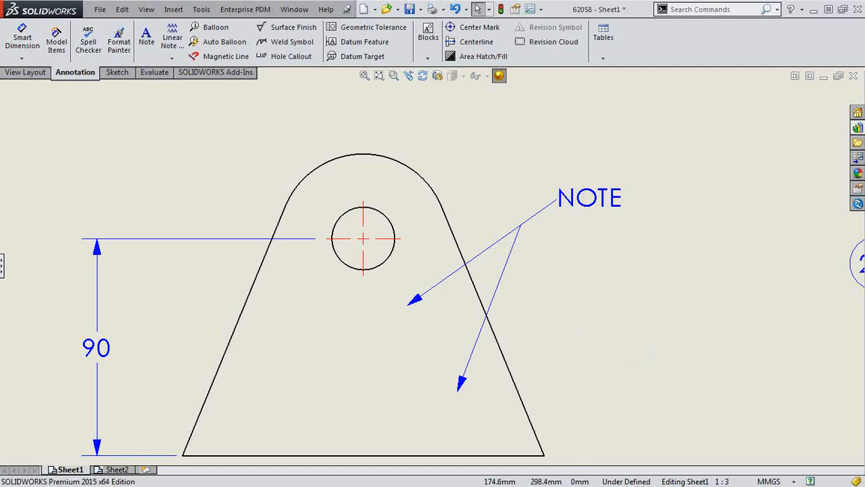